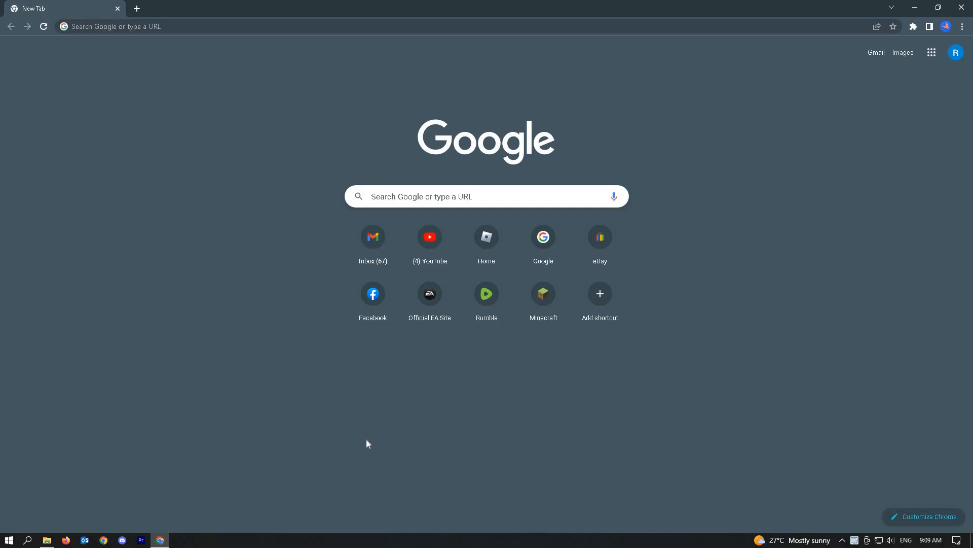
mouse_move(549, 392)
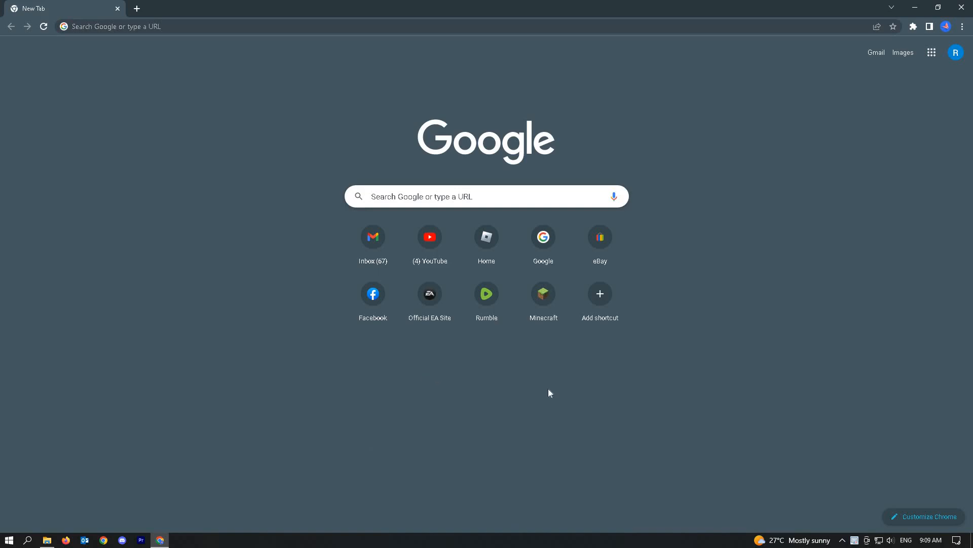
mouse_move(486, 293)
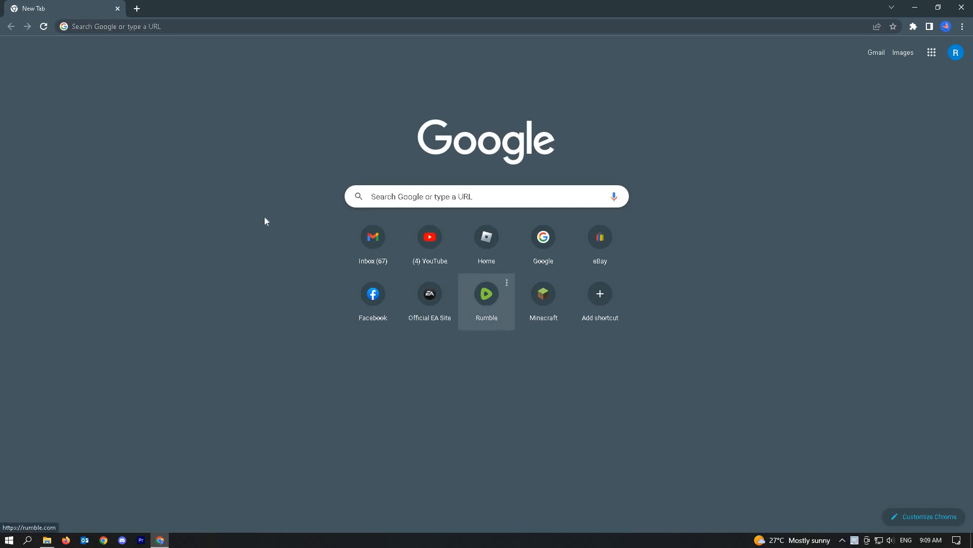
mouse_move(780, 103)
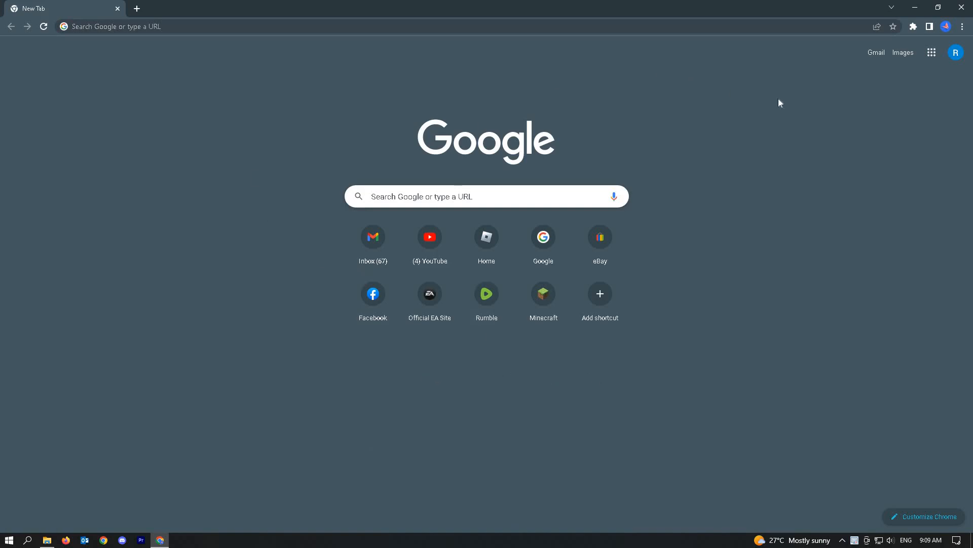
Open Chrome Settings from the three-dot menu.
left_click(962, 26)
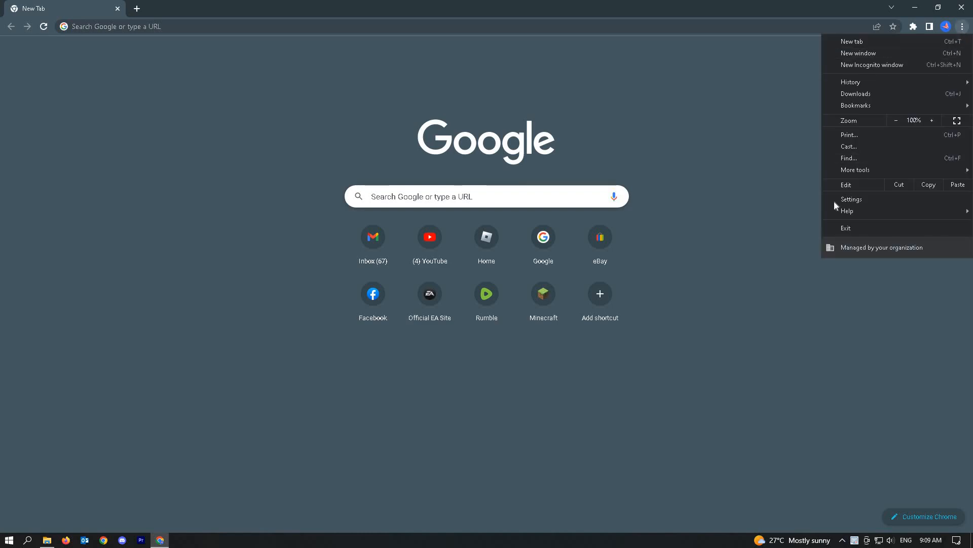
left_click(851, 200)
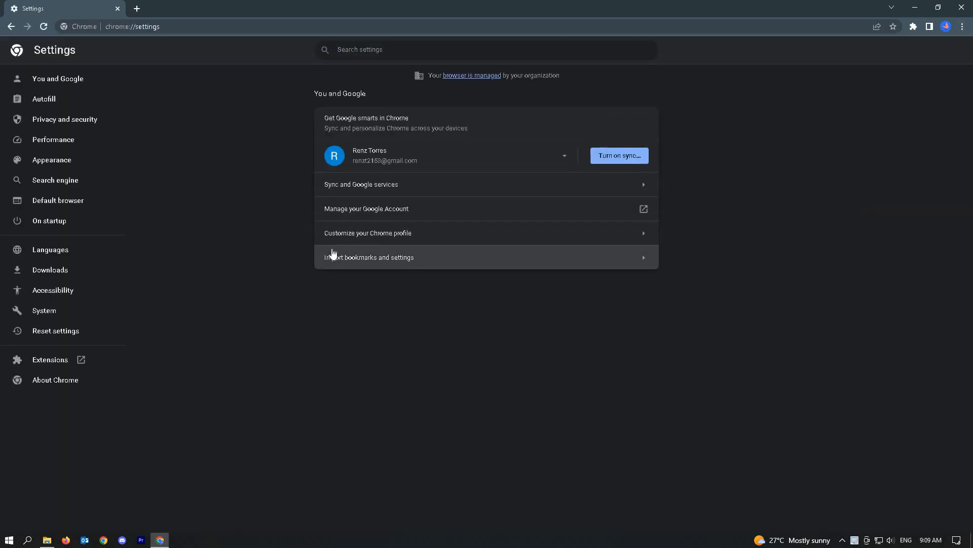
mouse_move(436, 240)
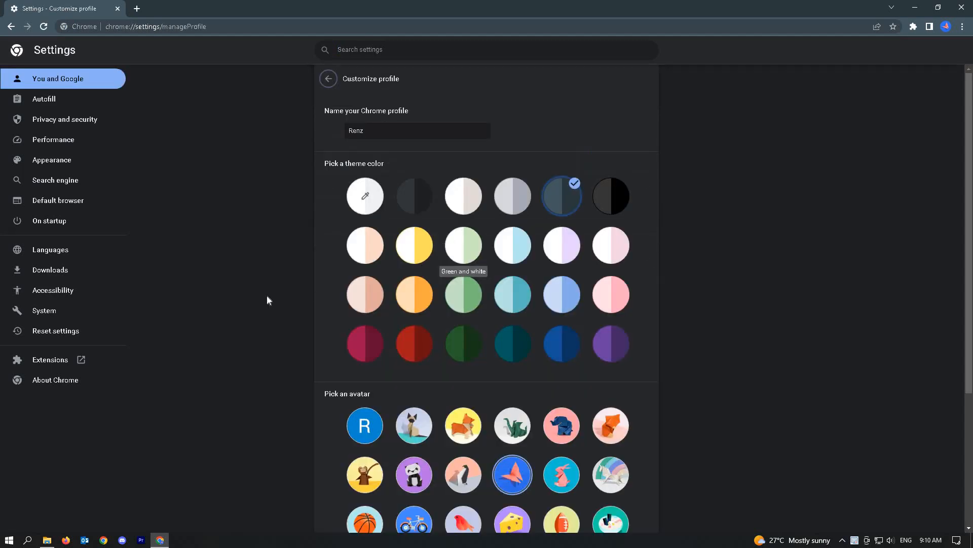
mouse_move(561, 195)
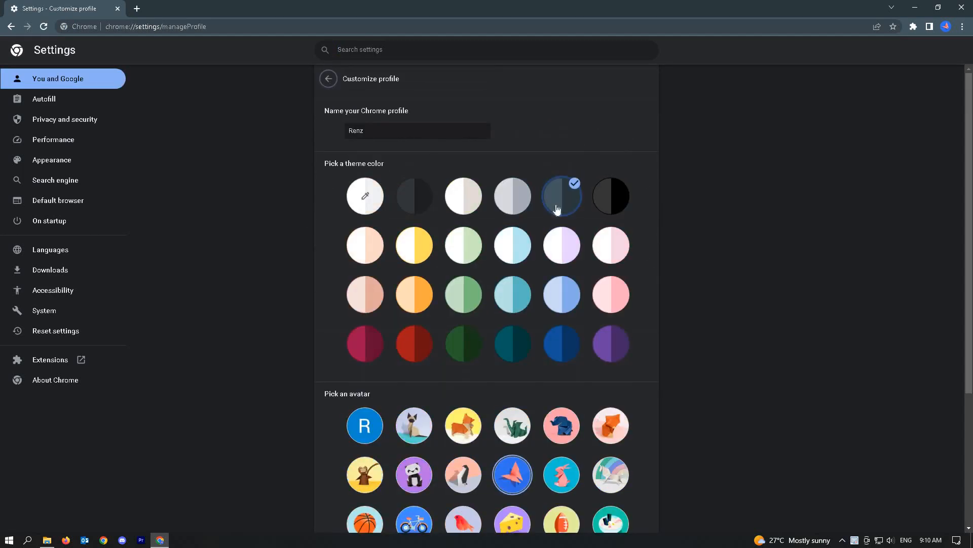
Select the origami corgi avatar under Pick an avatar and scroll to verify it.
scroll("down", 3)
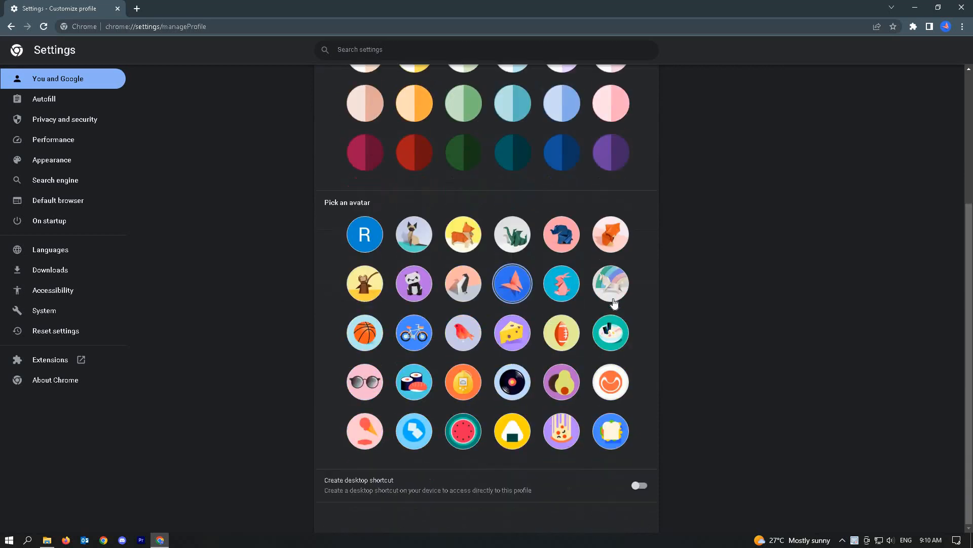
mouse_move(415, 260)
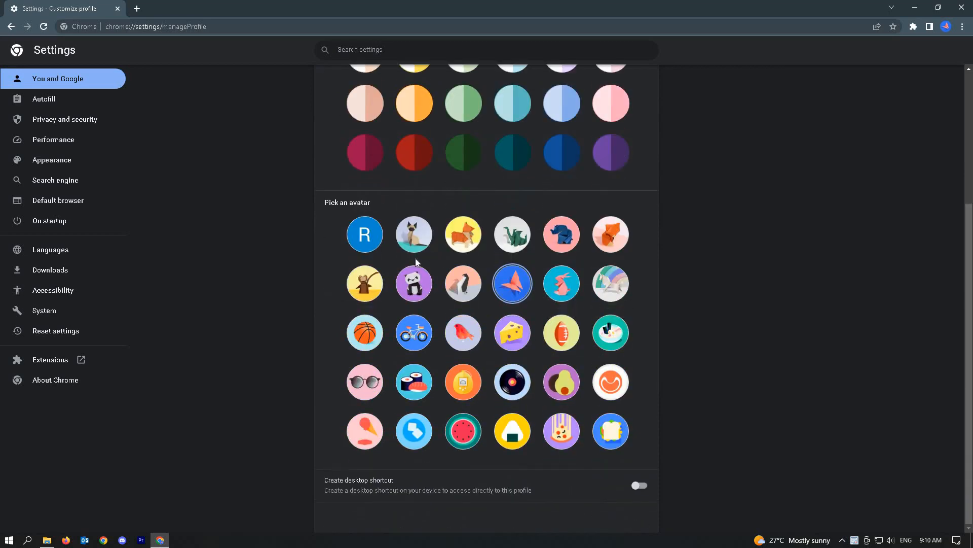
mouse_move(862, 119)
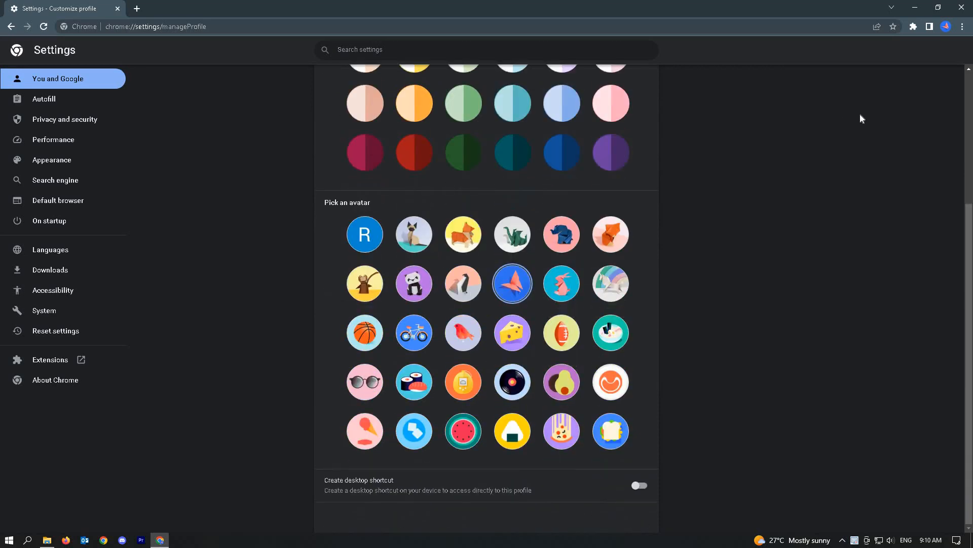
mouse_move(512, 283)
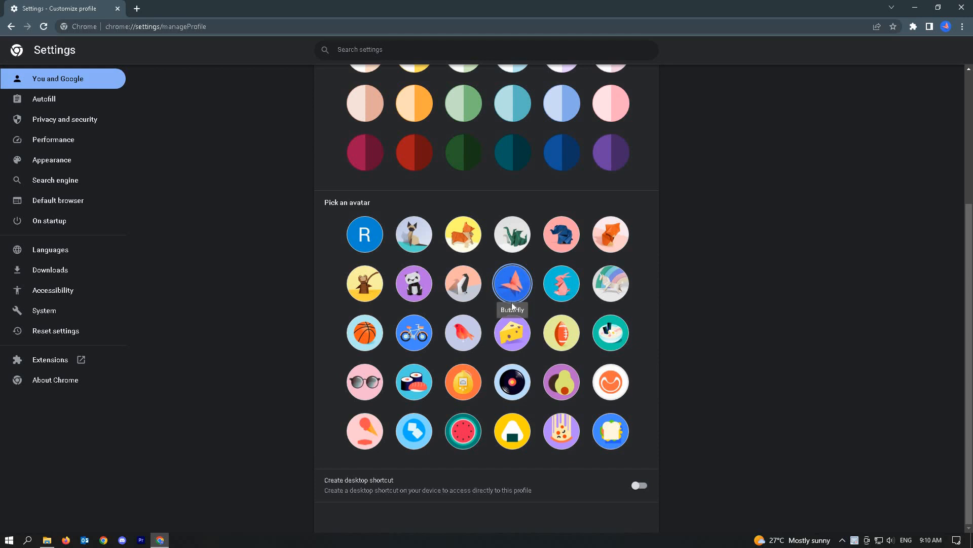
mouse_move(462, 235)
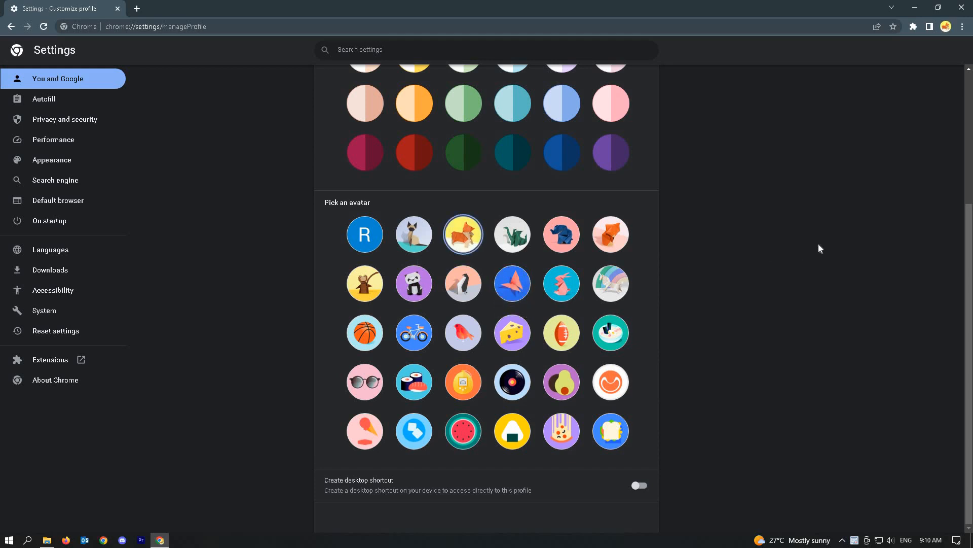
scroll("up", 3)
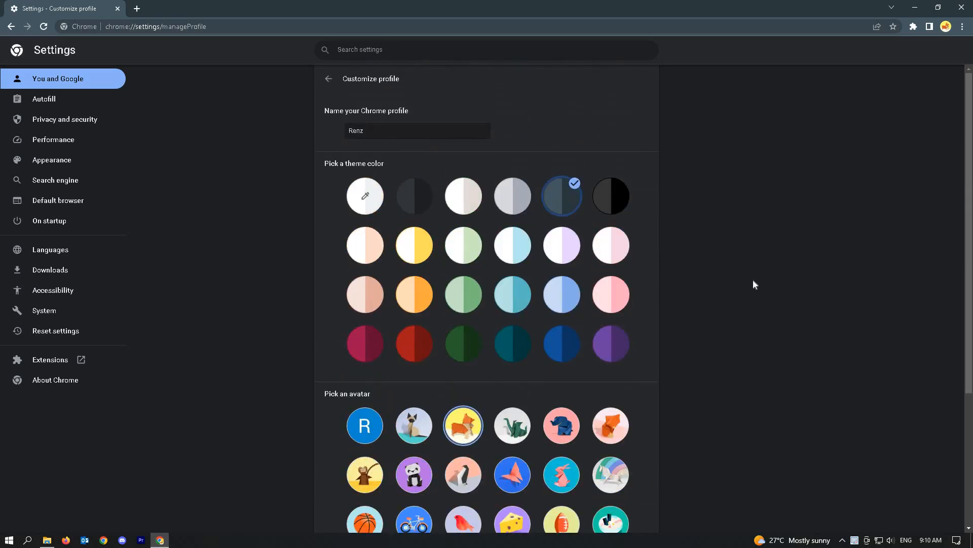
scroll("down", 3)
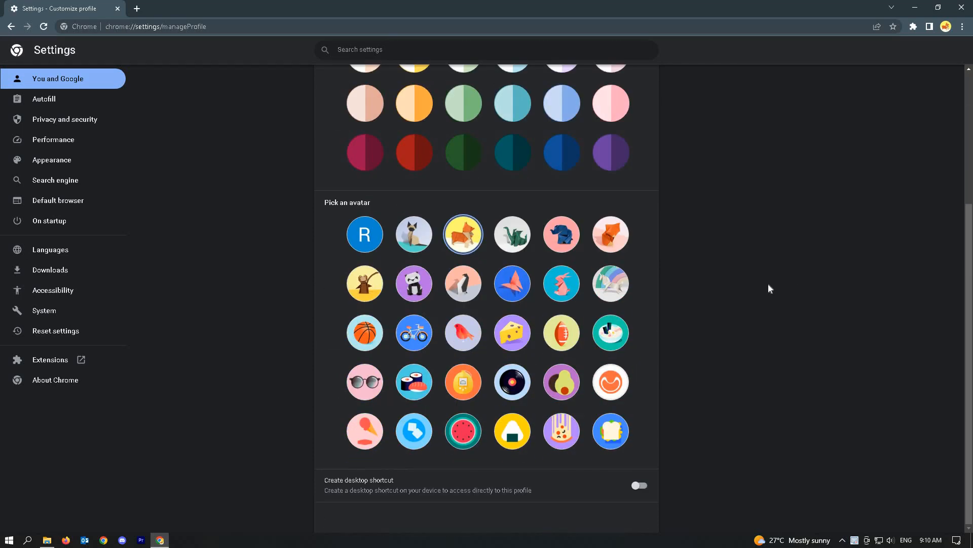
mouse_move(744, 334)
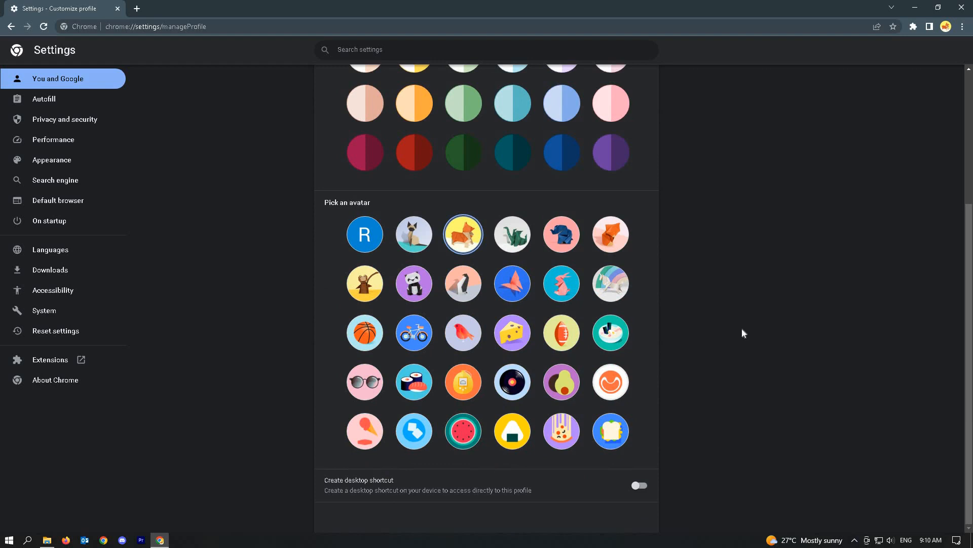
mouse_move(145, 497)
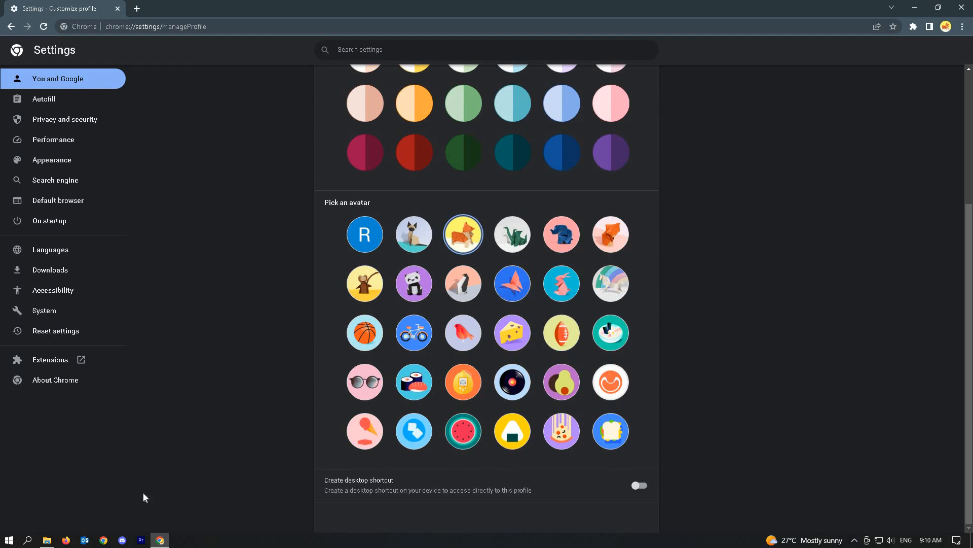
mouse_move(224, 474)
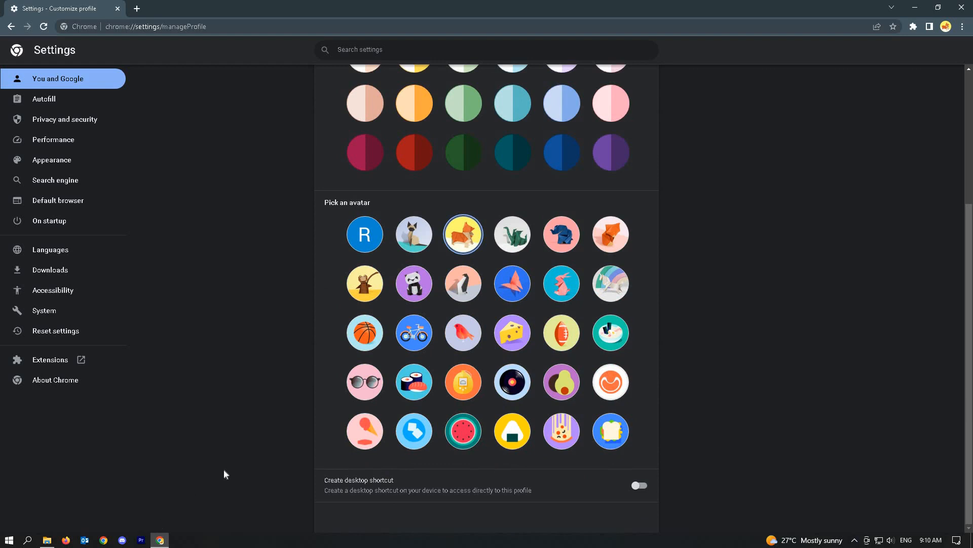
mouse_move(97, 532)
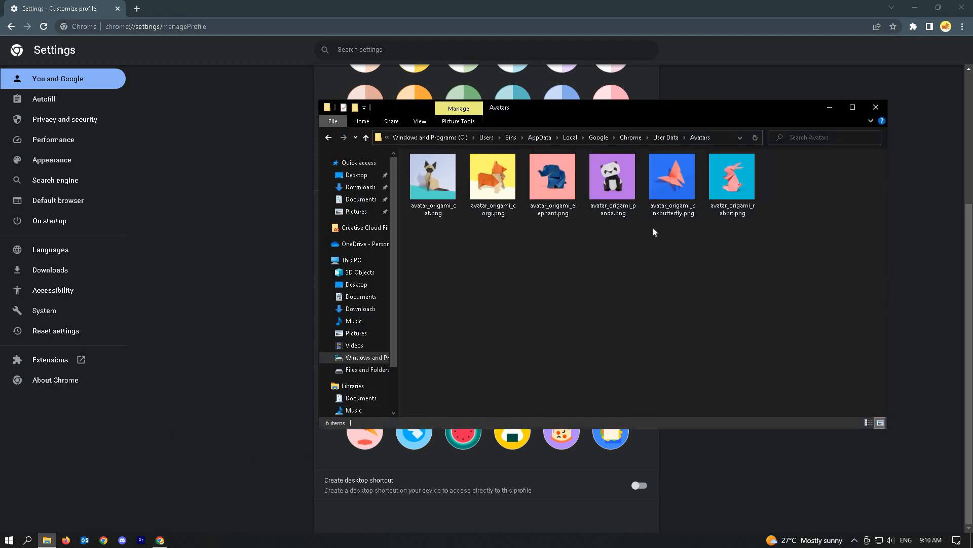
Open File Explorer at Chrome's User Data Avatars folder.
left_click(552, 180)
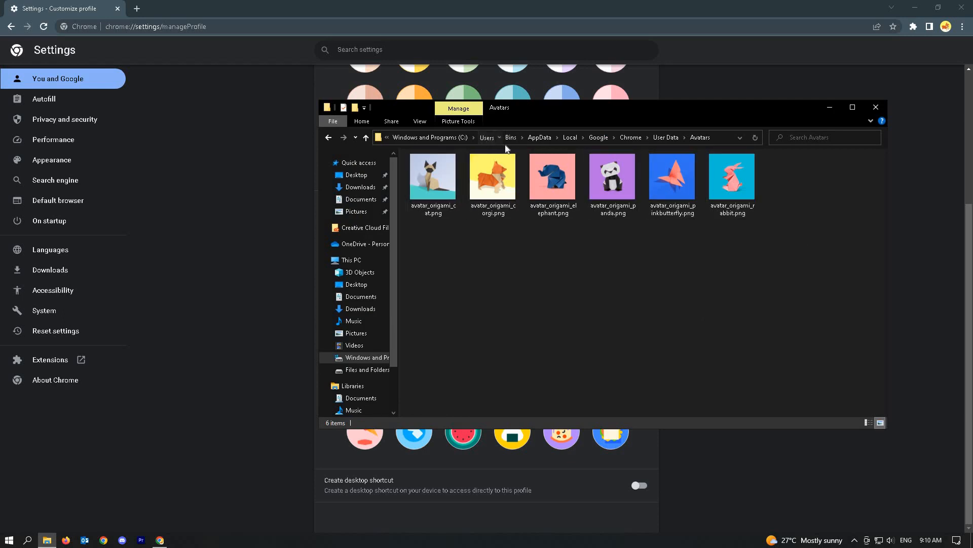
Go up to the user's home folder and make sure hidden items are shown.
left_click(511, 137)
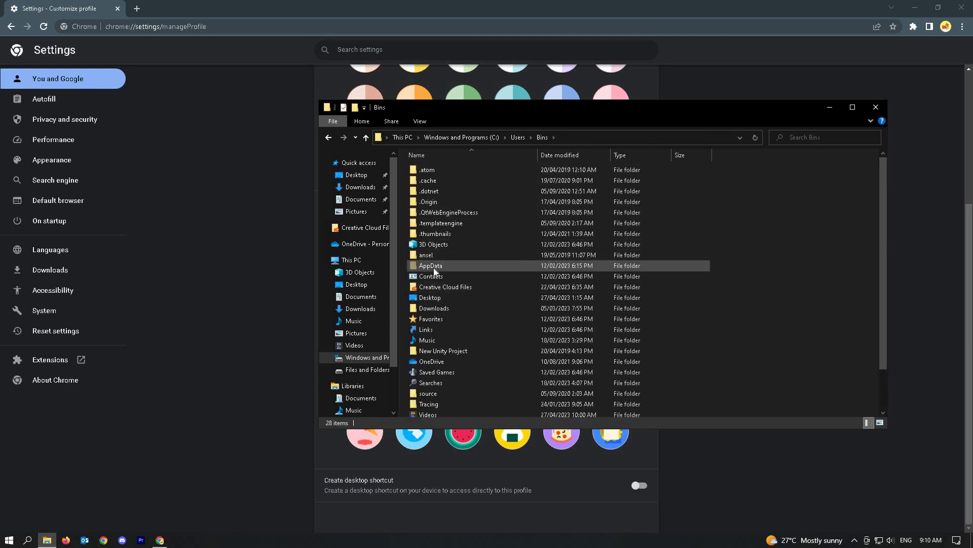
mouse_move(419, 121)
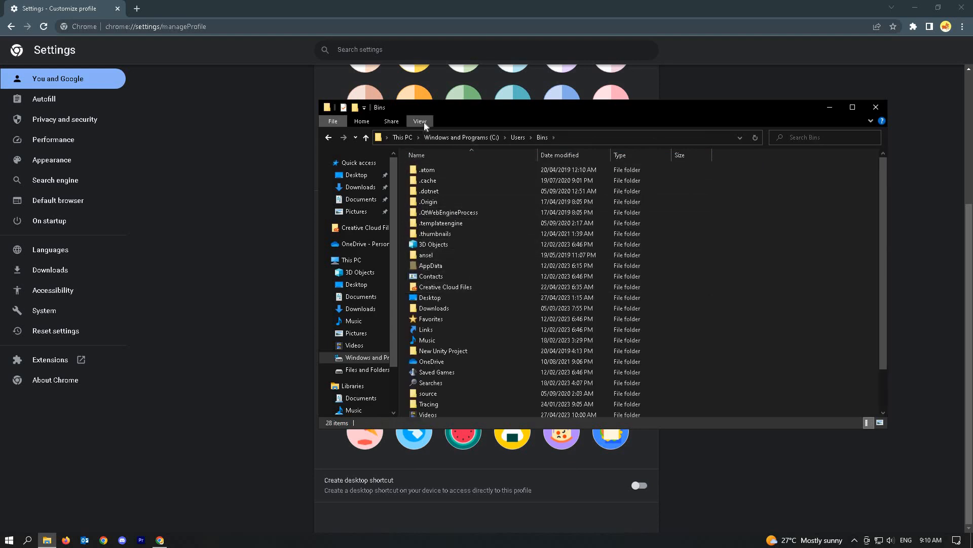
left_click(420, 121)
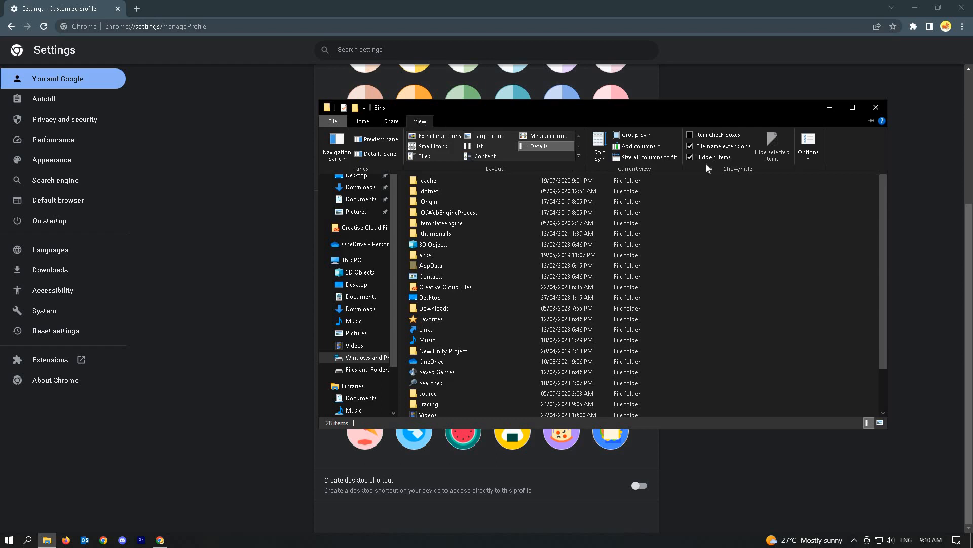
mouse_move(713, 158)
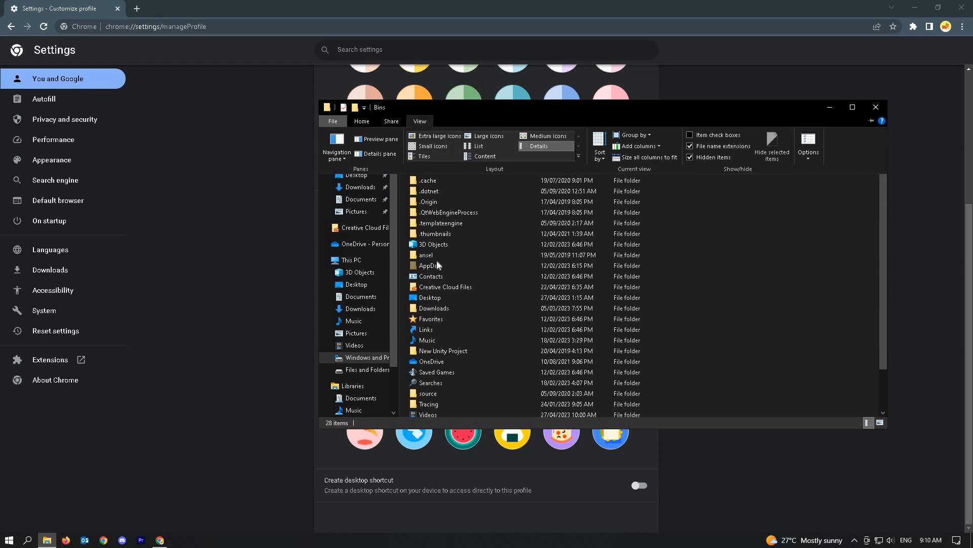
Drill down through AppData, Local, Google and Chrome into User Data.
left_click(429, 265)
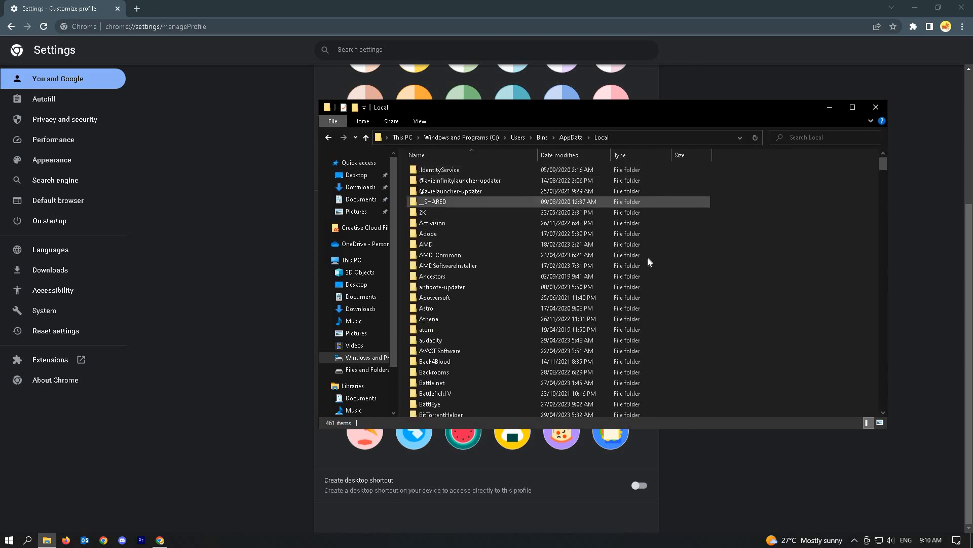
scroll("down", 3)
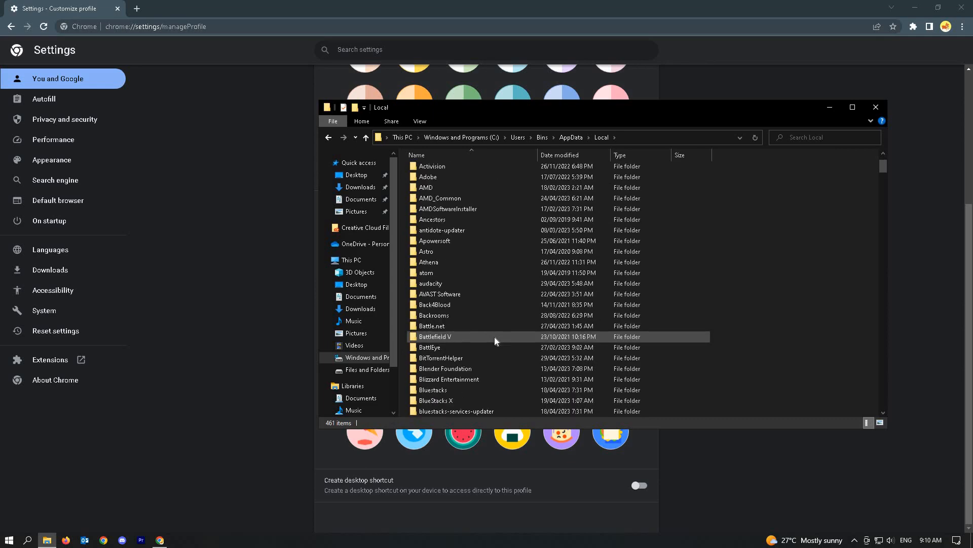
scroll("down", 3)
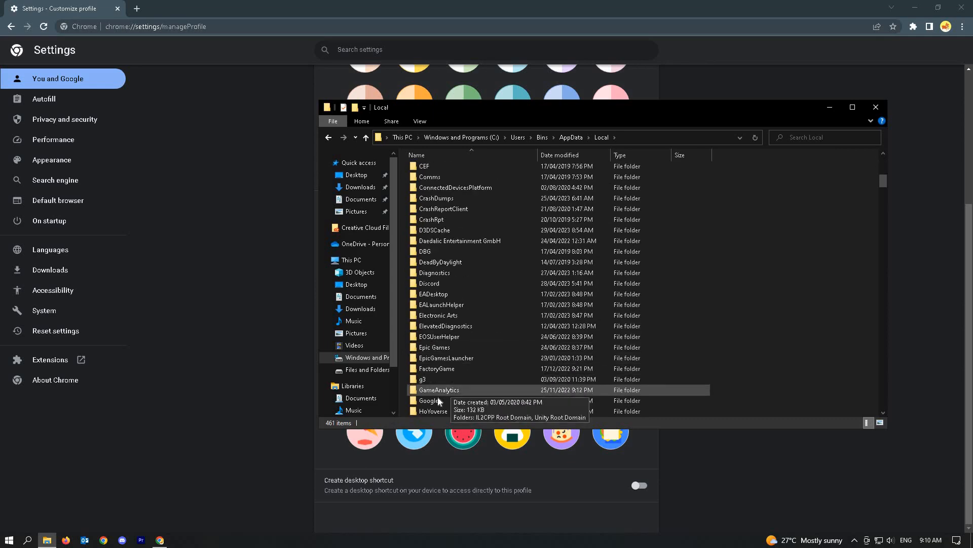
double_click(430, 401)
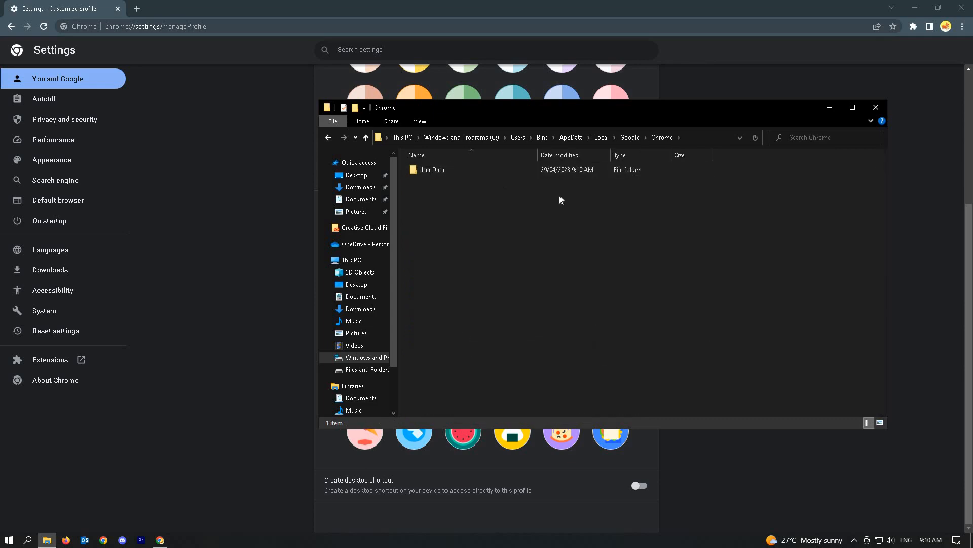
double_click(431, 169)
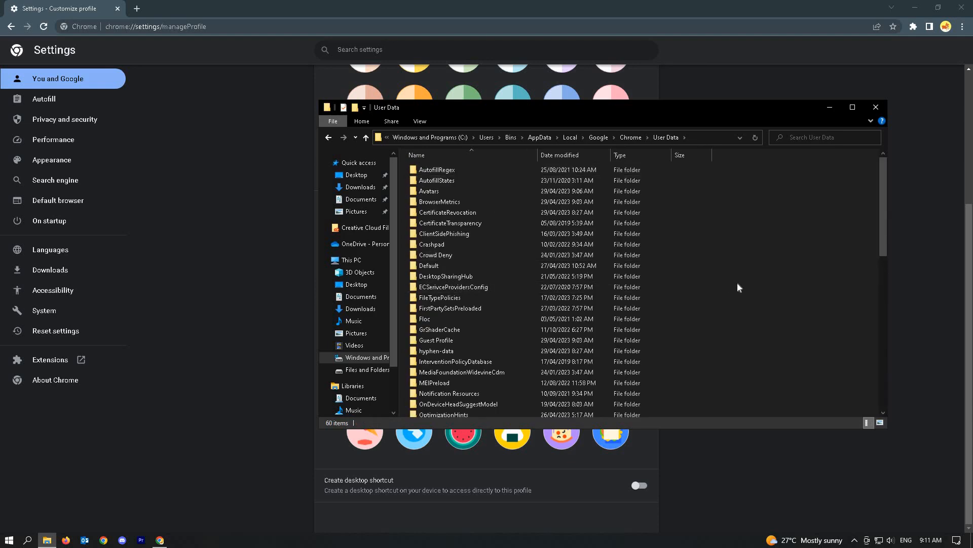
mouse_move(435, 191)
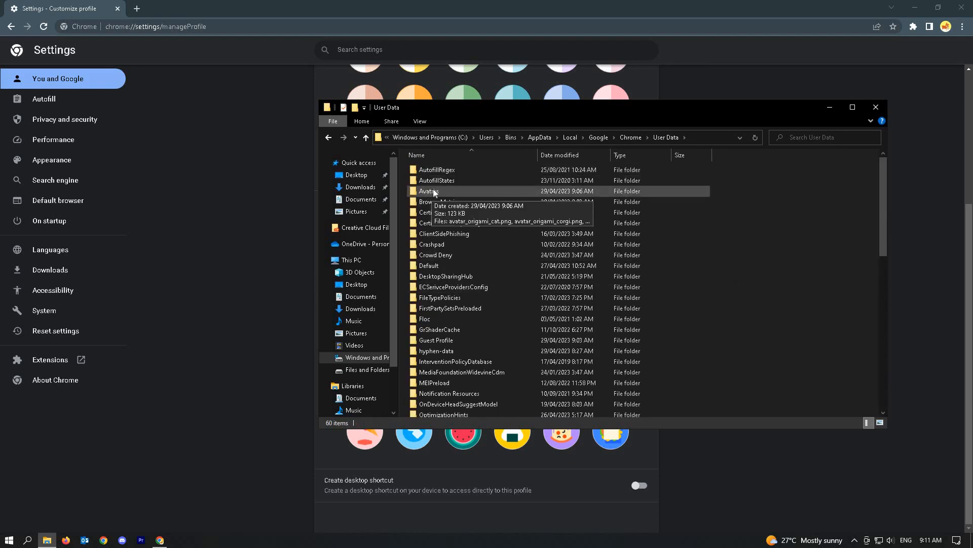
mouse_move(422, 195)
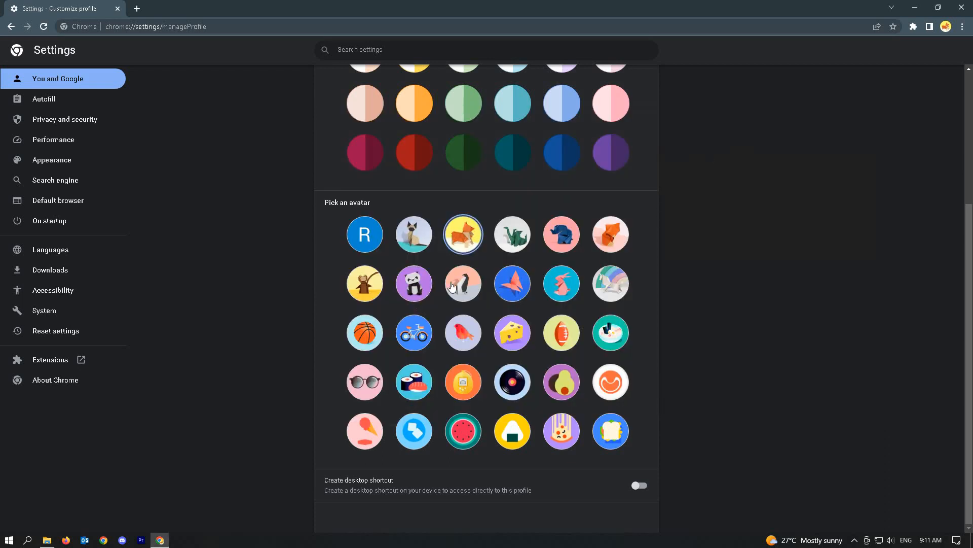
left_click(561, 234)
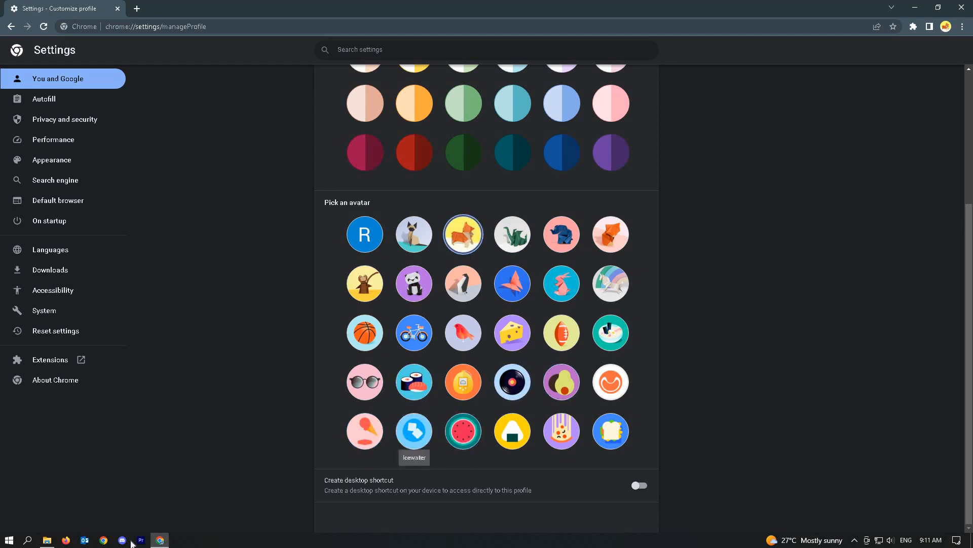
left_click(46, 540)
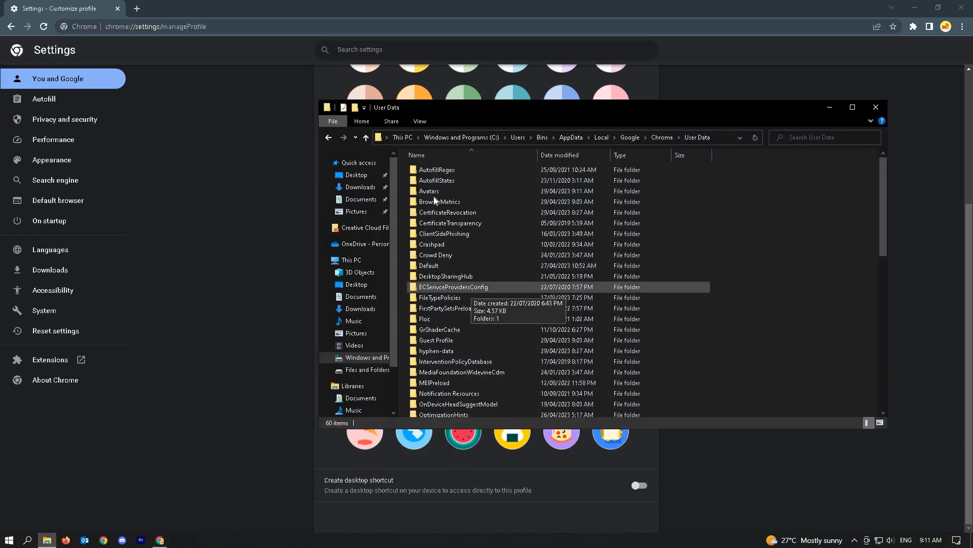
mouse_move(429, 191)
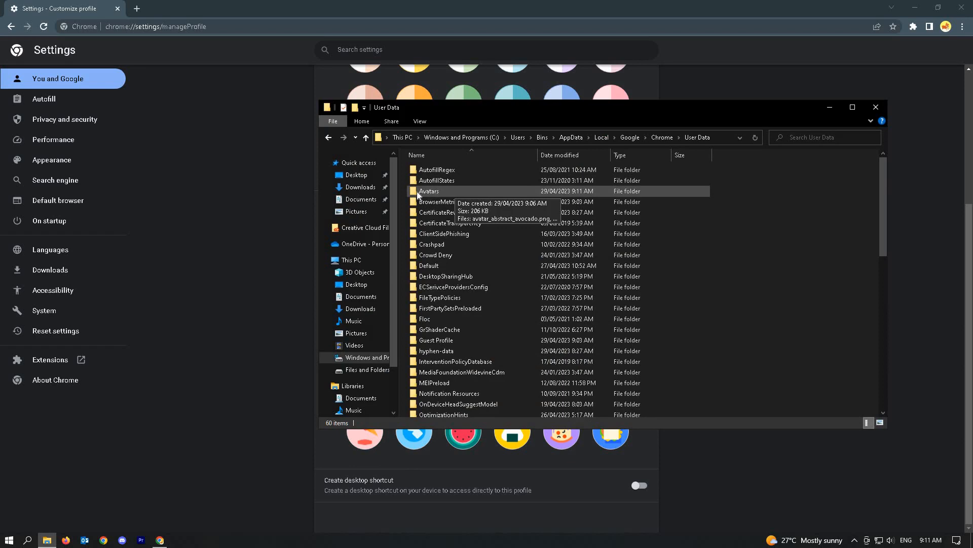
Open the Avatars folder and copy the avatar_illustration_vinyl.png file name.
double_click(429, 190)
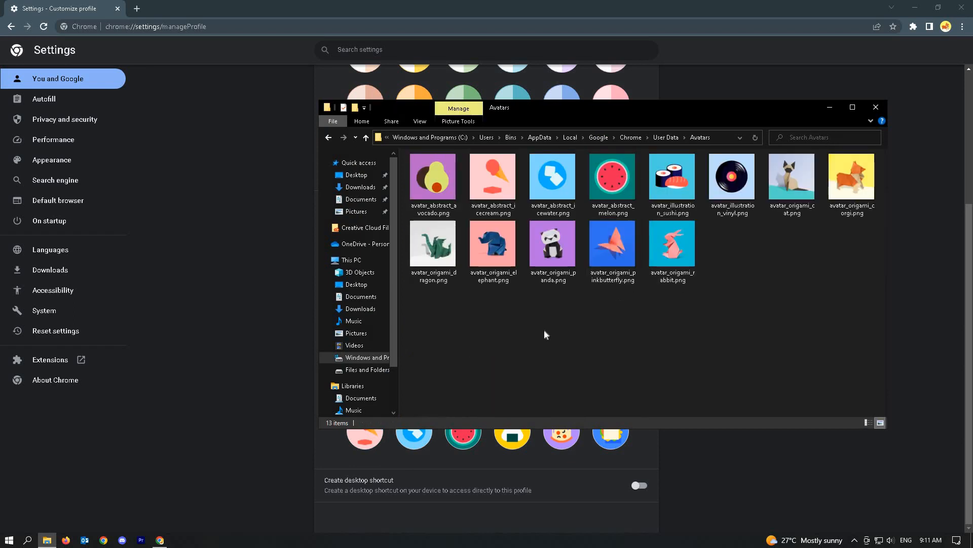
mouse_move(539, 191)
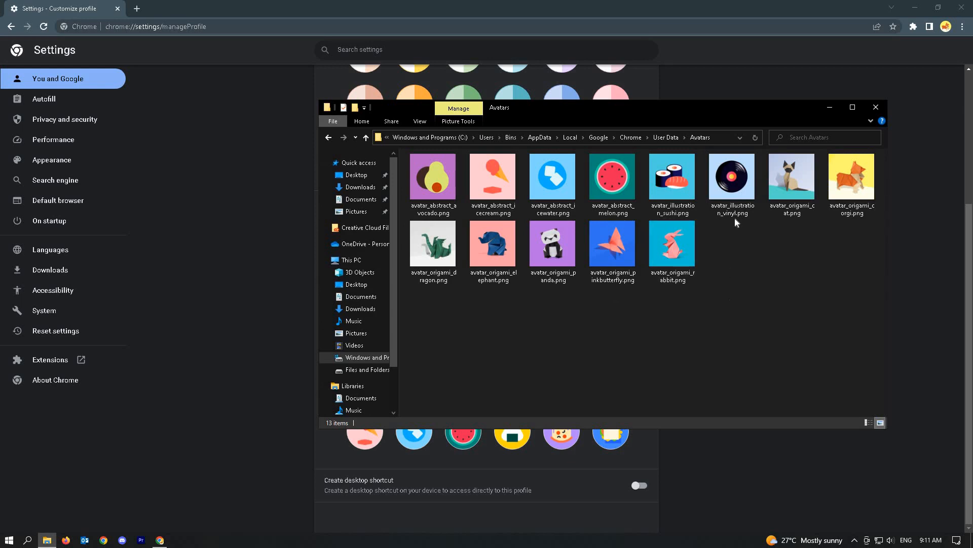
left_click(733, 185)
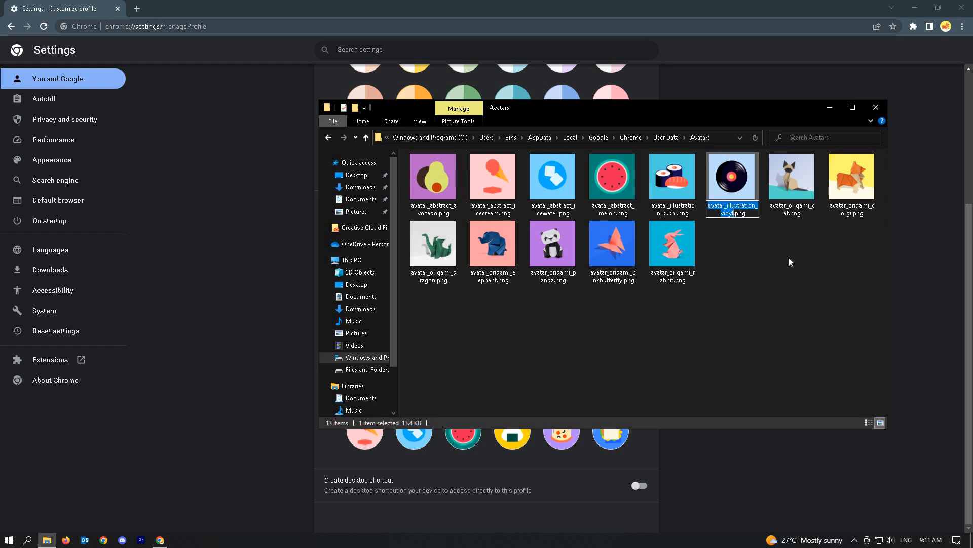
left_click(776, 290)
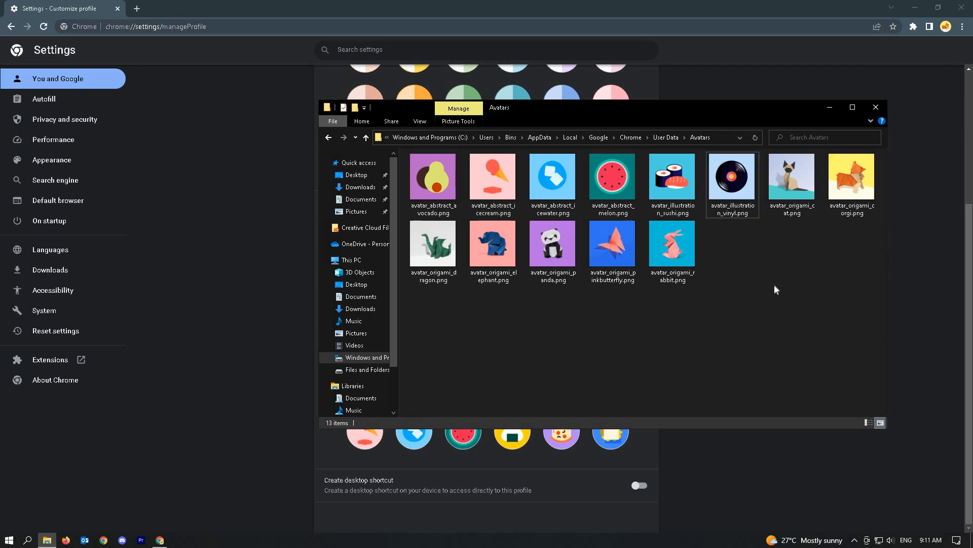
mouse_move(433, 381)
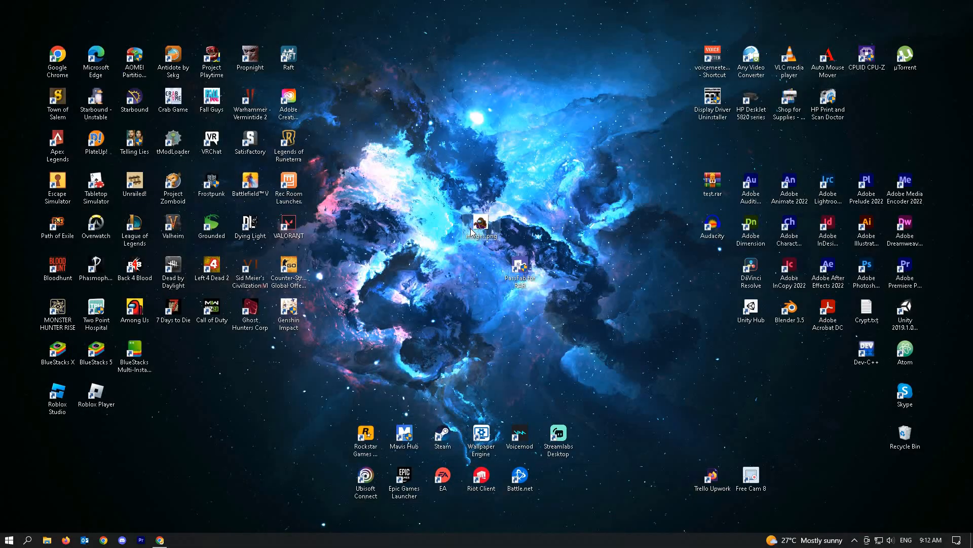
Preview the crewmate images.png, then rename it to avatar_illustration_vinyl.png.
double_click(478, 224)
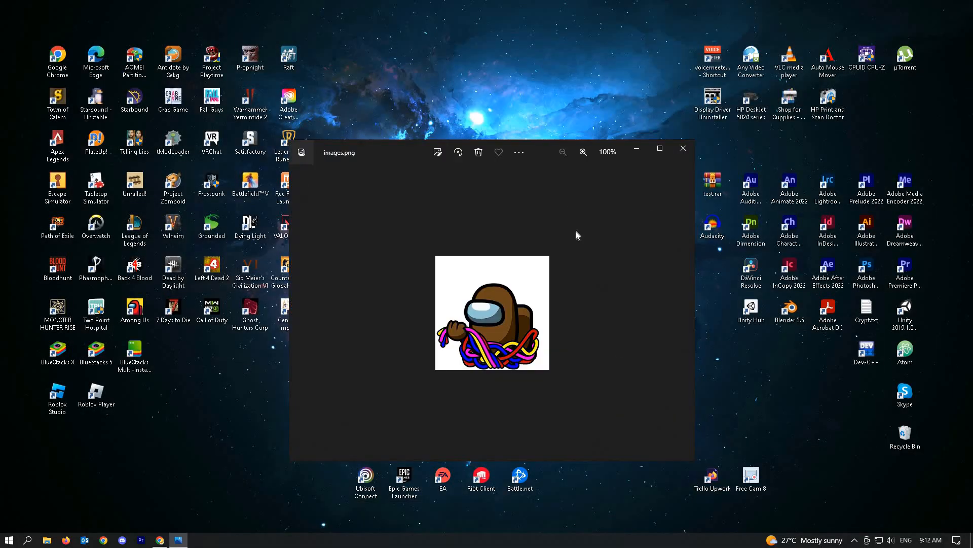
left_click(683, 149)
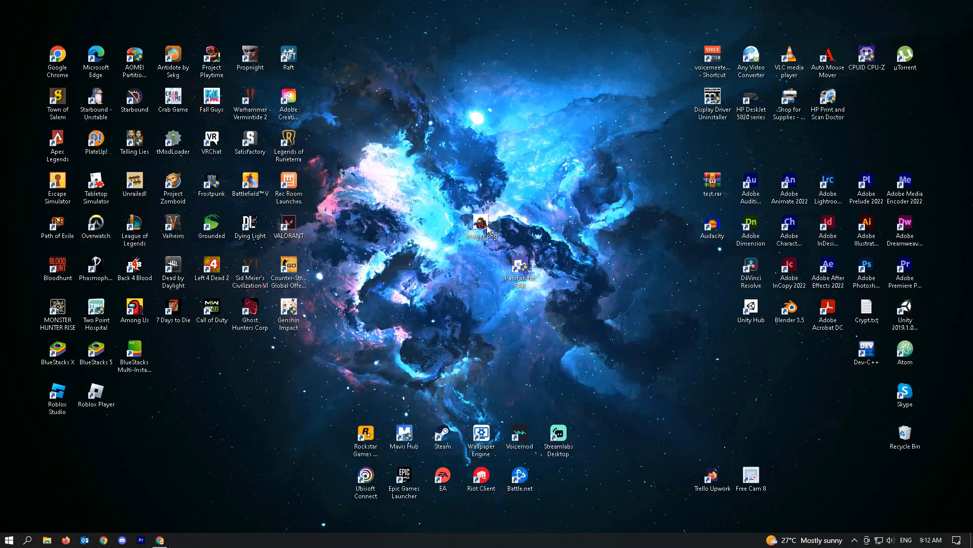
left_click(480, 224)
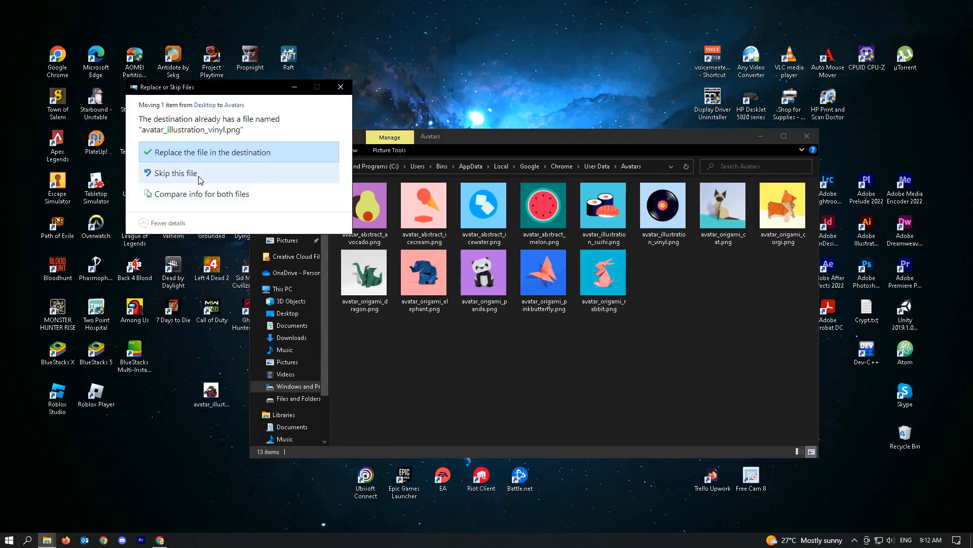
Replace the original avatar_illustration_vinyl.png in Avatars with the crewmate image.
left_click(213, 152)
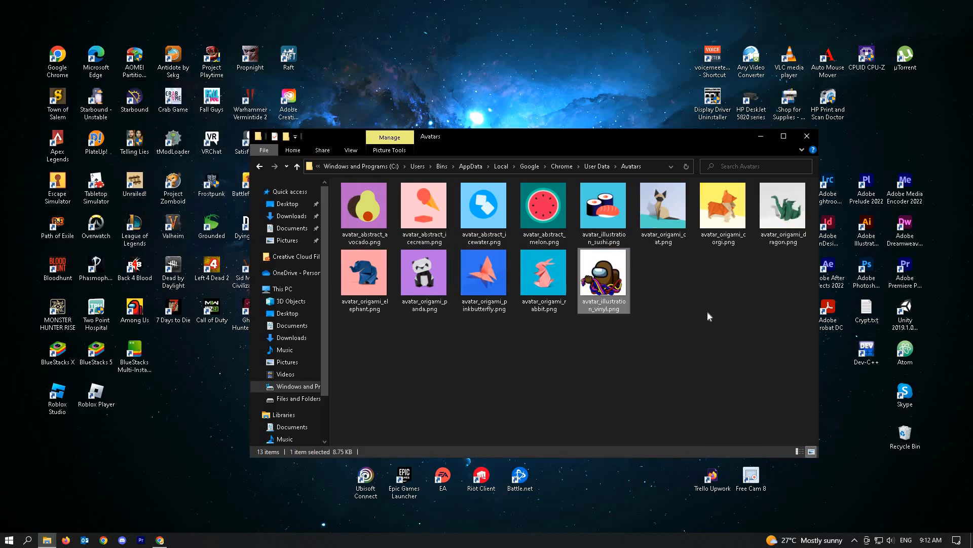
left_click(616, 326)
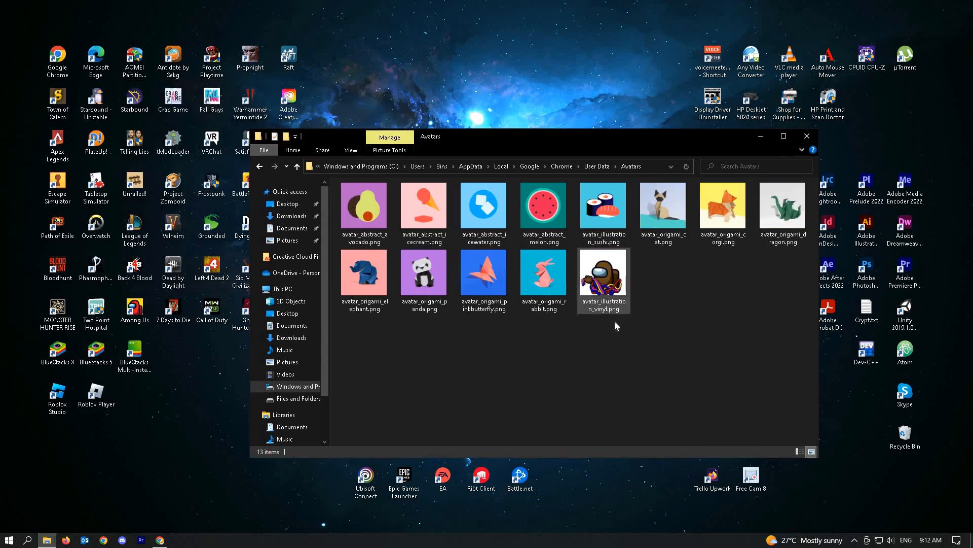
mouse_move(603, 276)
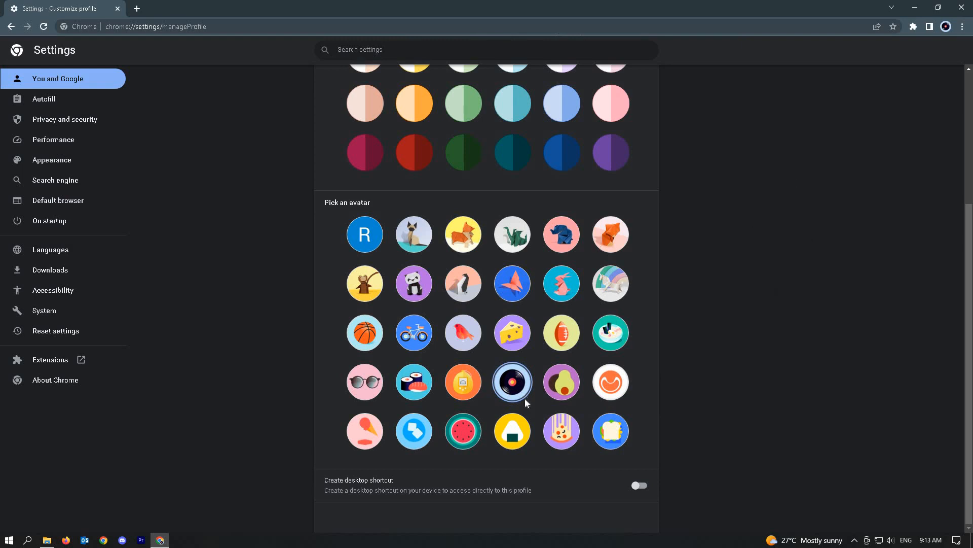
Choose the vinyl record avatar on the Customize profile page.
scroll("up", 3)
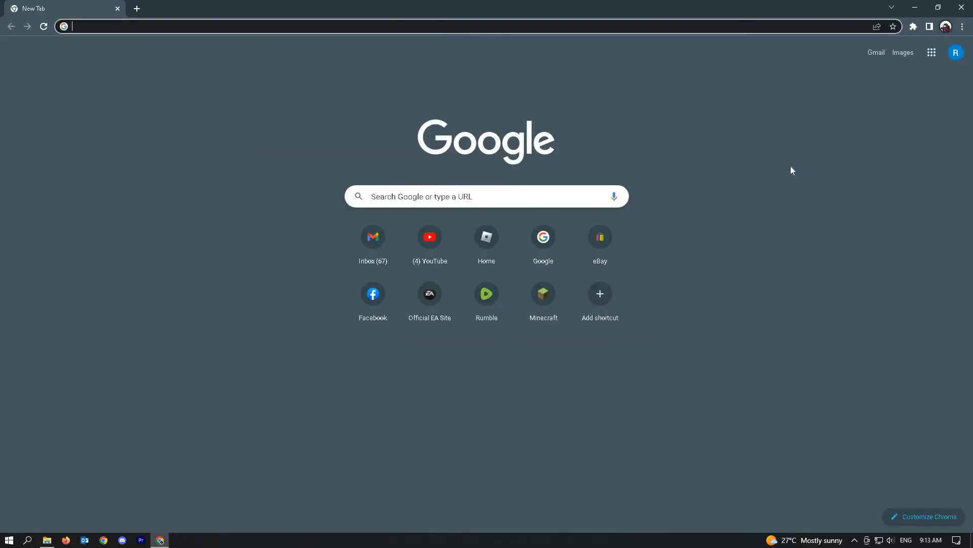
mouse_move(808, 134)
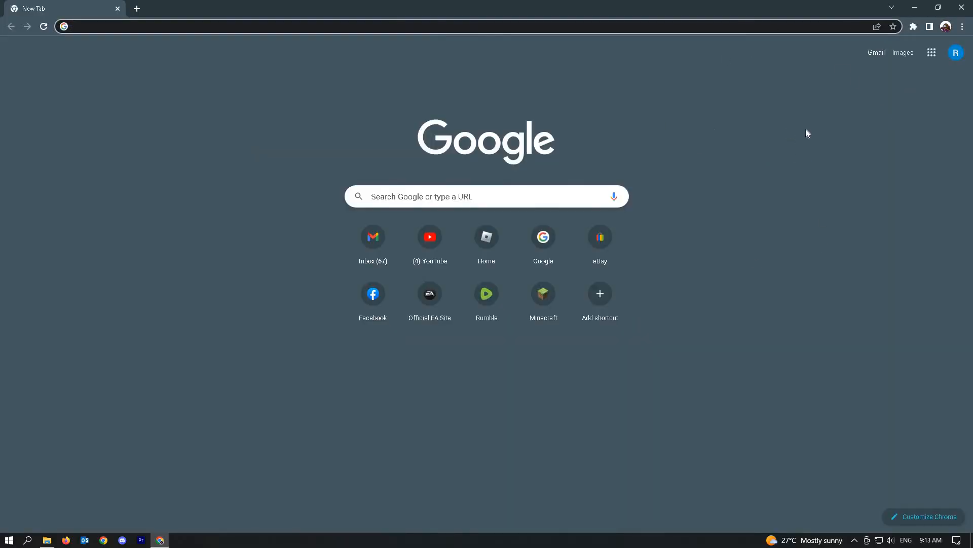
mouse_move(962, 26)
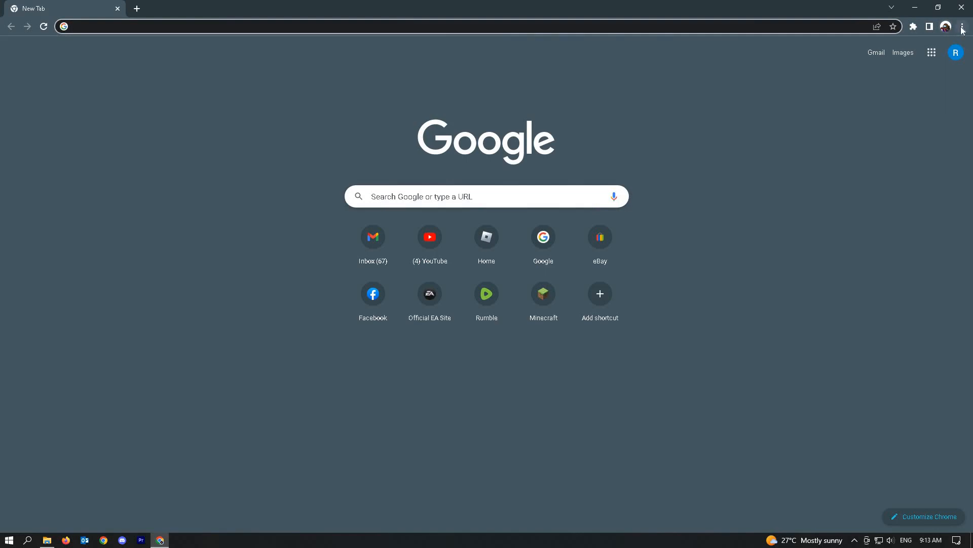
Confirm the toolbar profile icon shows the crewmate, then open the main menu.
left_click(946, 27)
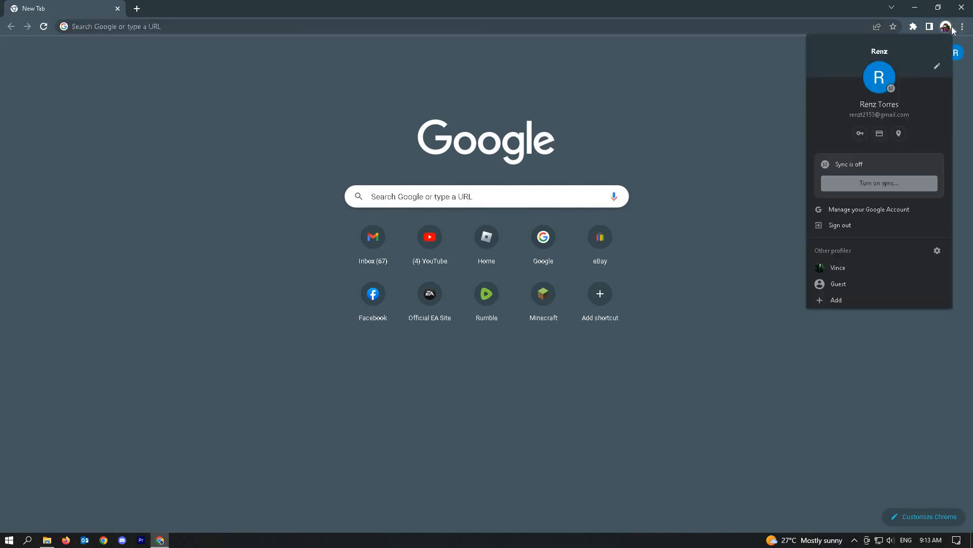
left_click(962, 26)
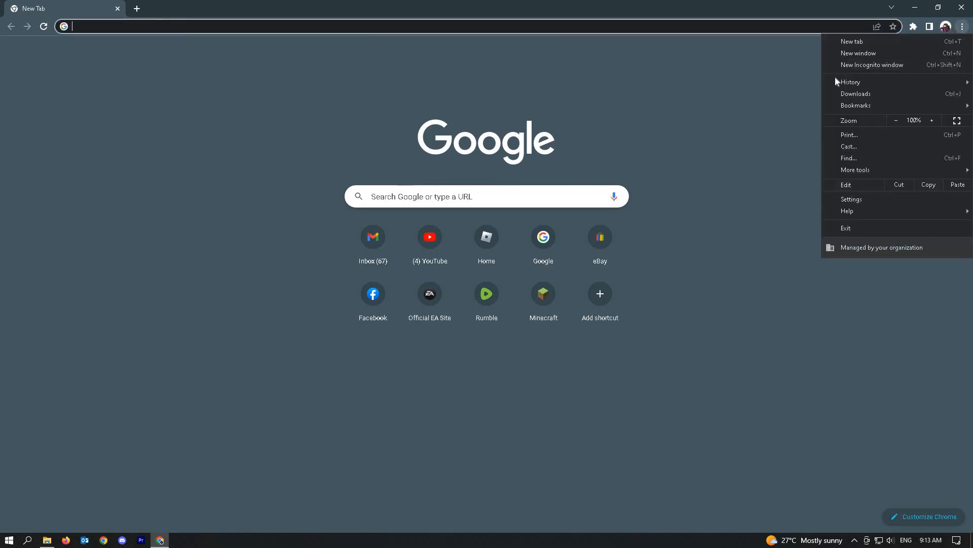
mouse_move(852, 199)
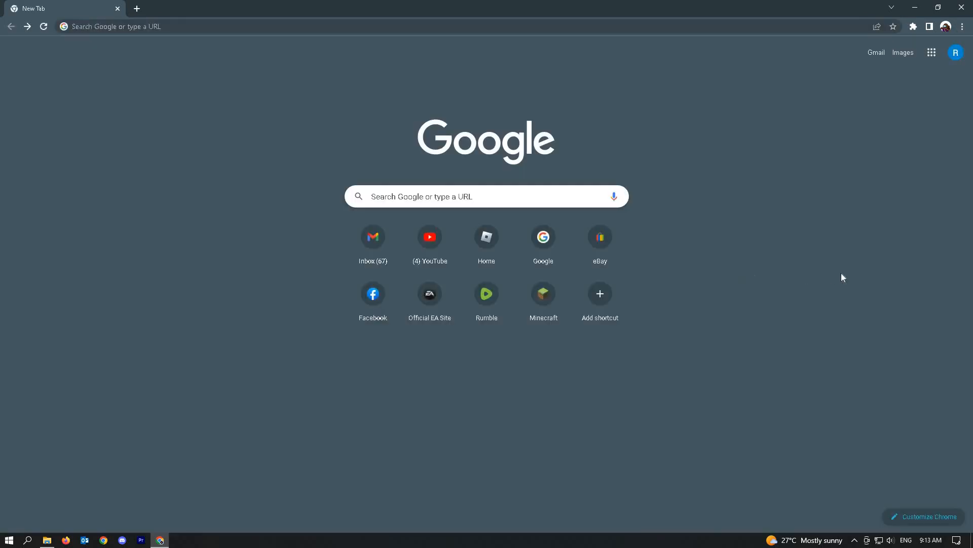
mouse_move(833, 276)
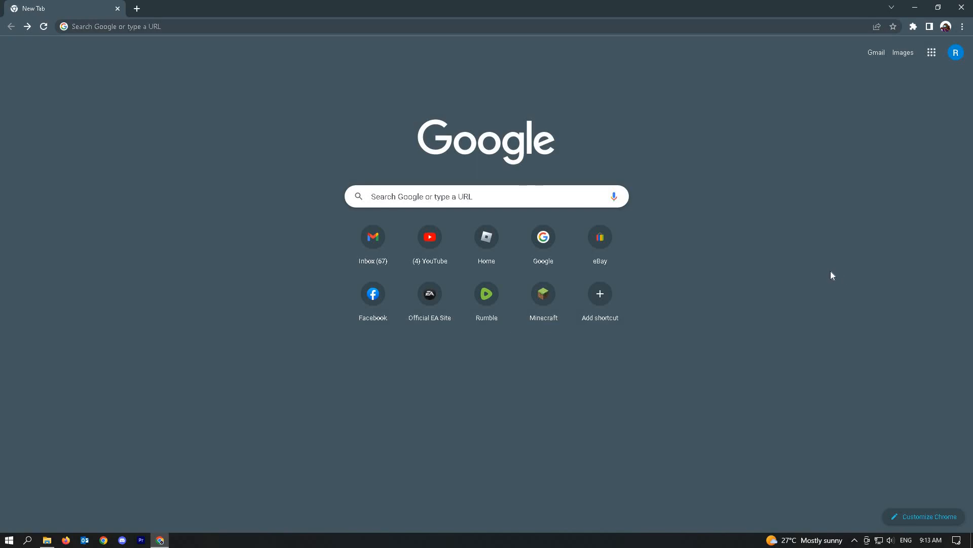